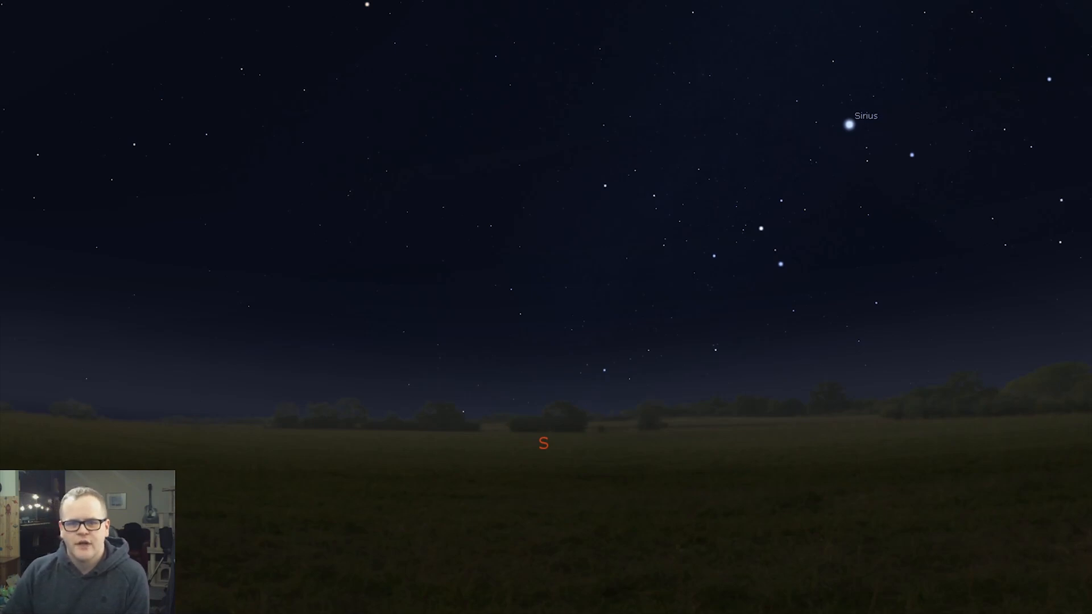
mouse_move(10, 249)
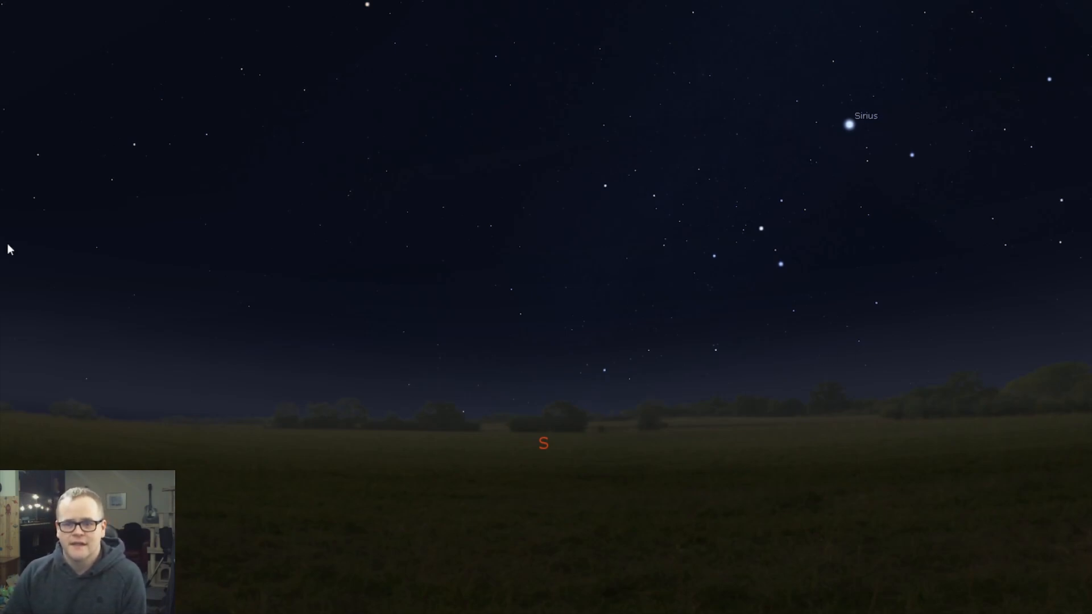
mouse_move(250, 353)
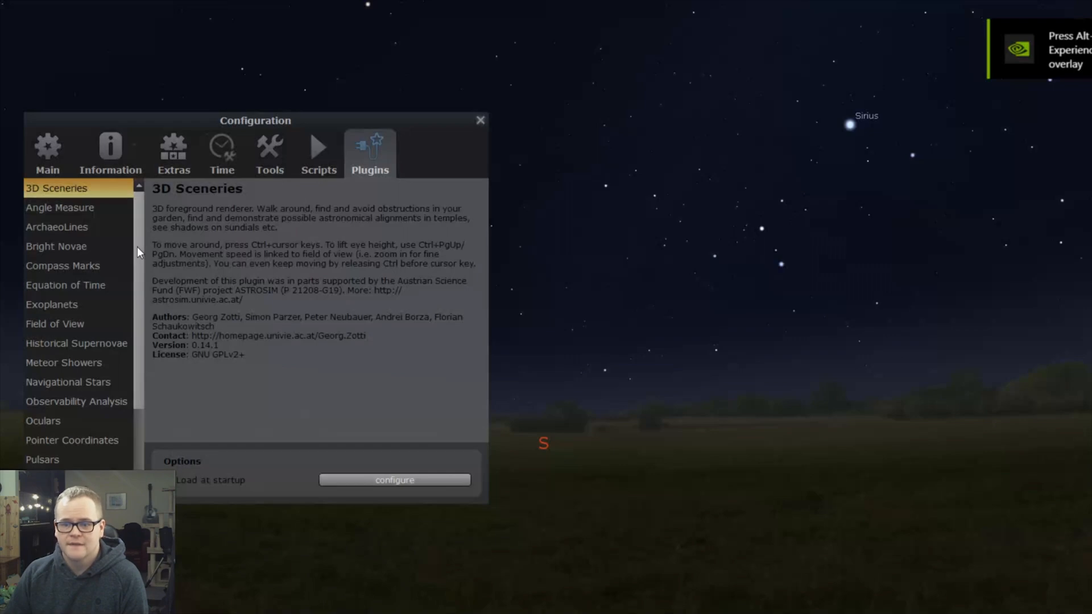
Start an MPC-format orbital elements import from the Solar System Editor plugin's Solar System settings
scroll("down", 3)
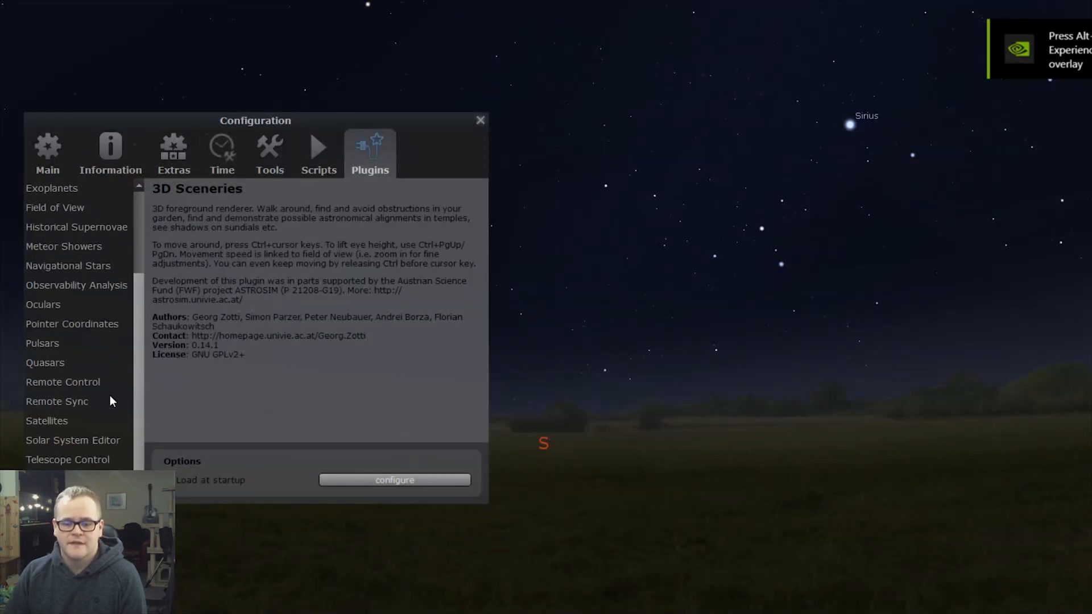
left_click(73, 440)
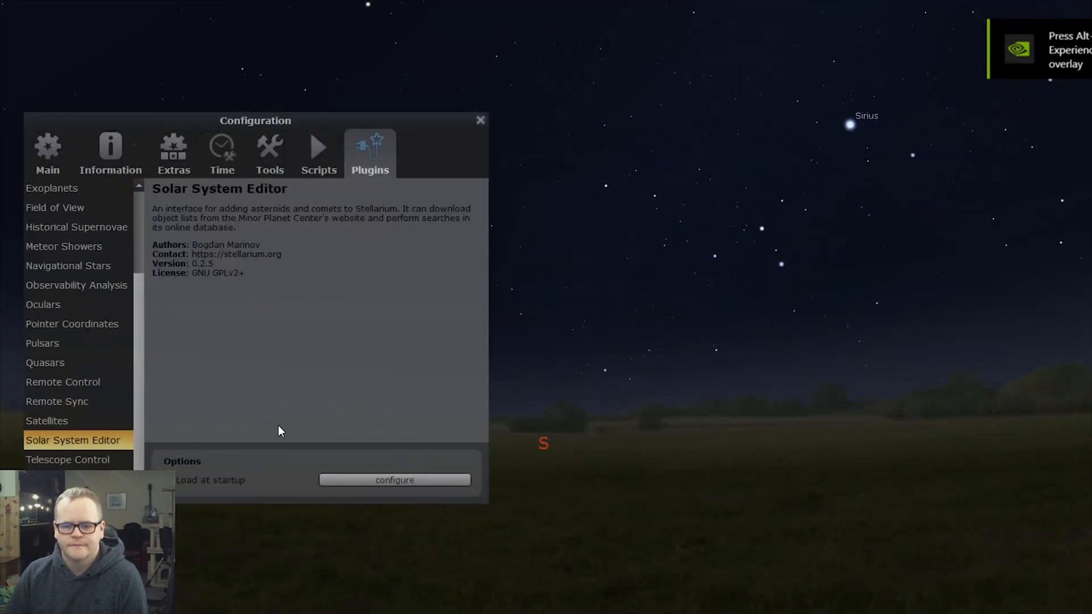
left_click(395, 480)
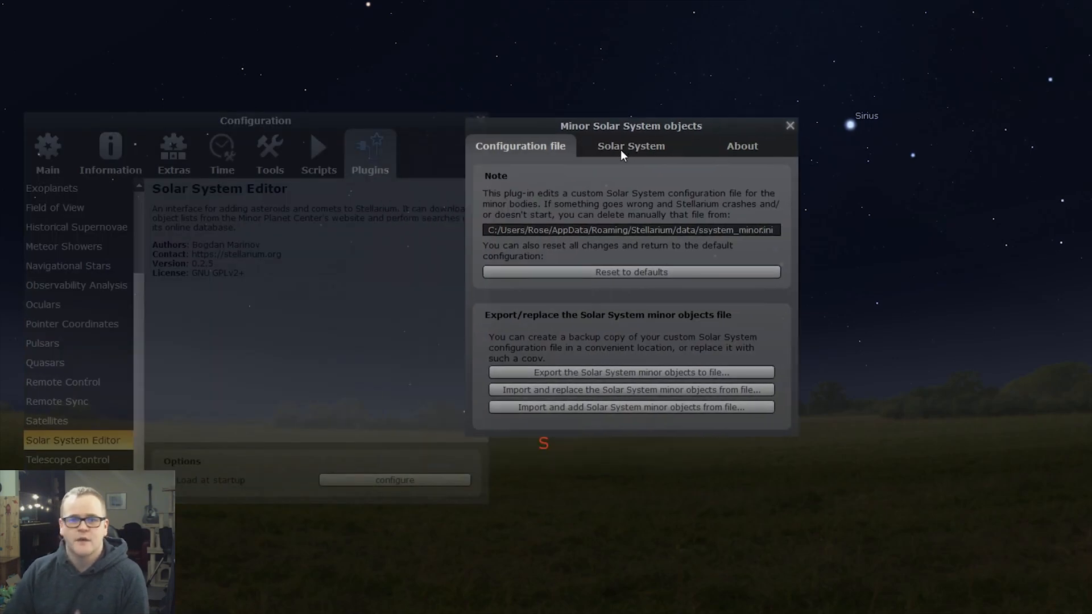
left_click(630, 145)
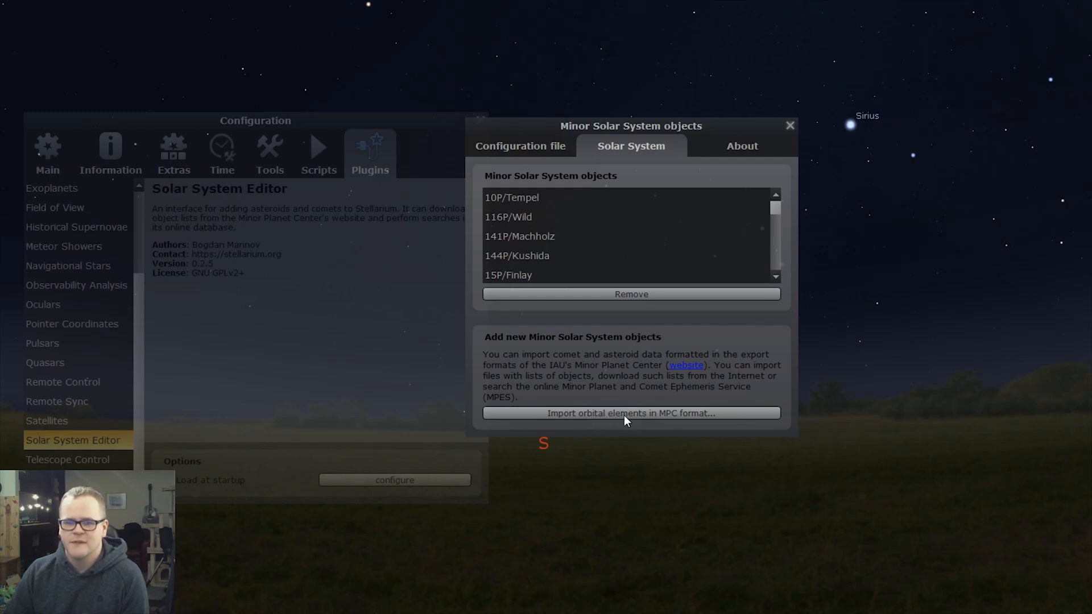
left_click(630, 413)
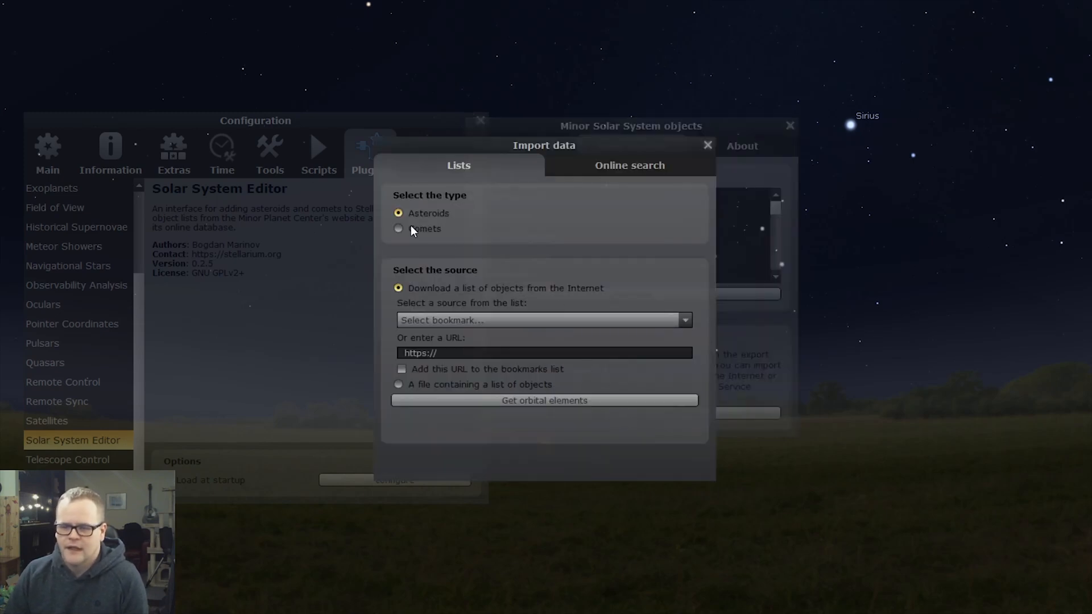
Download comet orbital elements from MPC's list of observable comets and begin filtering the results
left_click(398, 229)
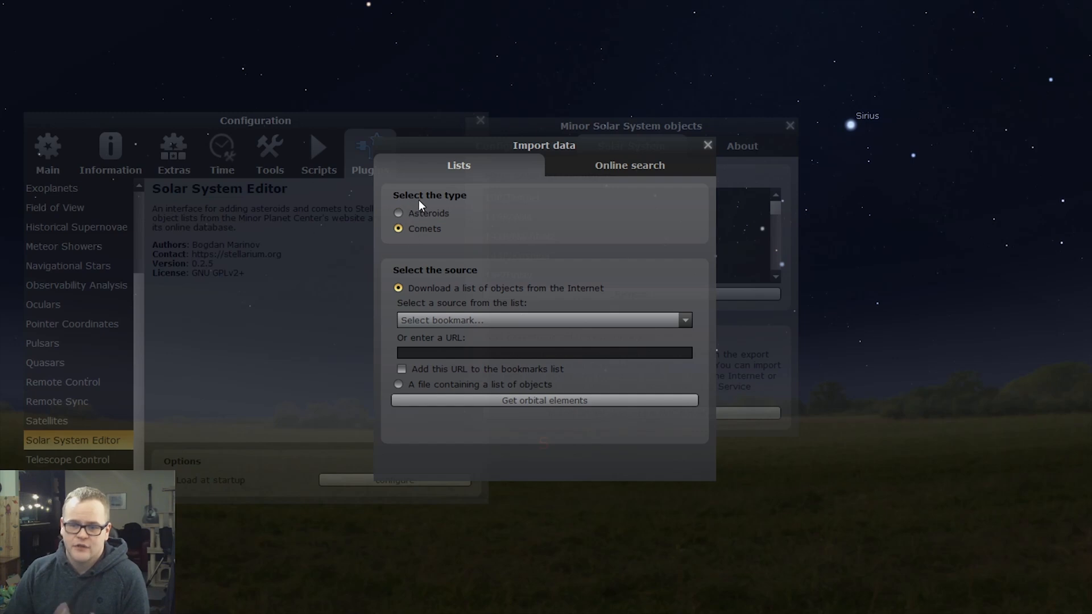
mouse_move(406, 279)
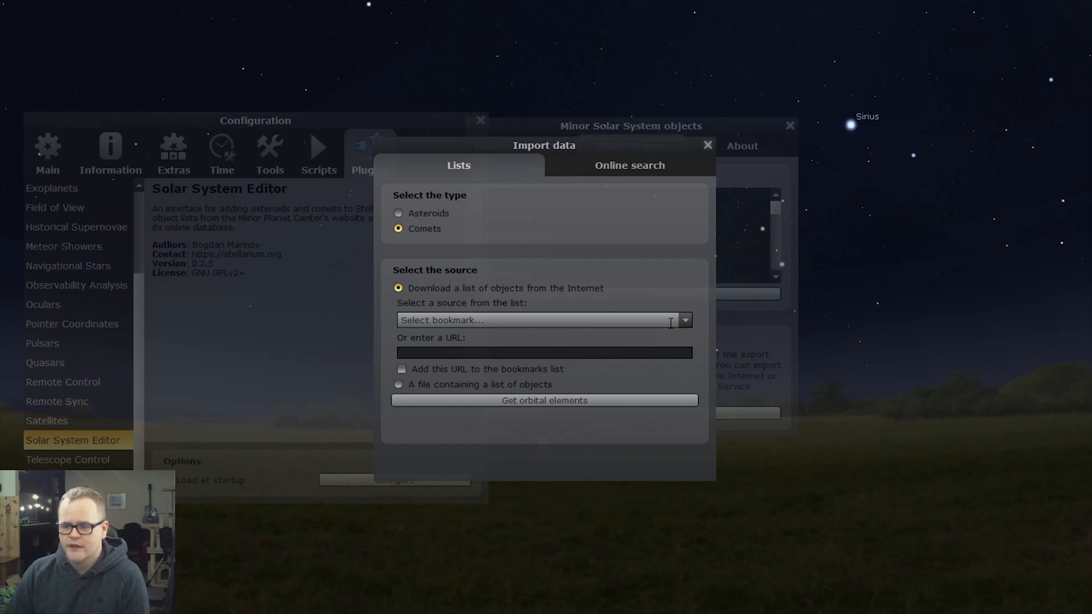
left_click(683, 321)
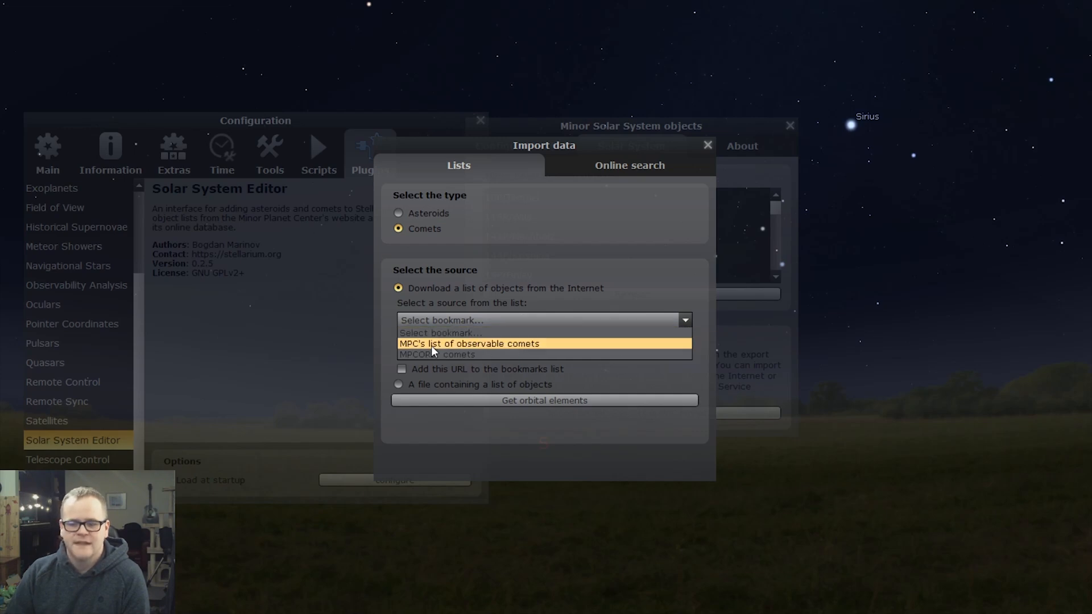
left_click(469, 344)
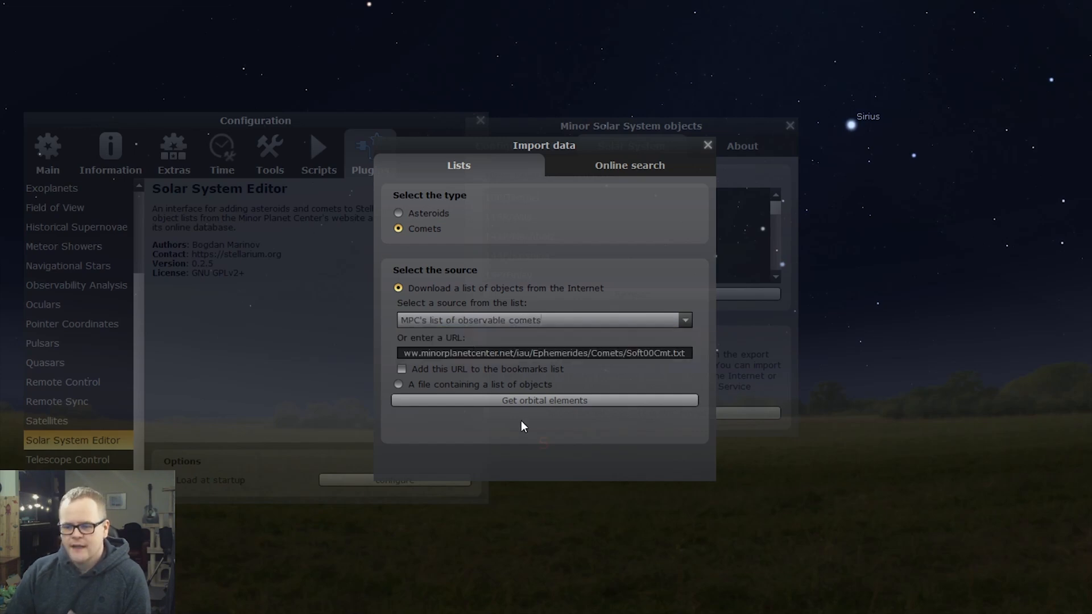
left_click(543, 400)
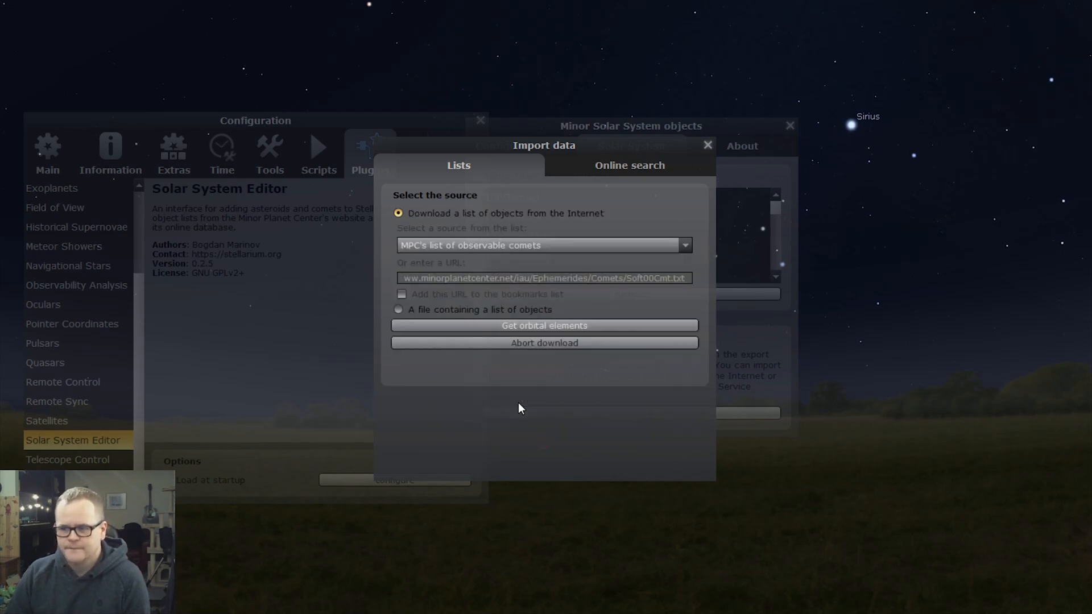
left_click(544, 326)
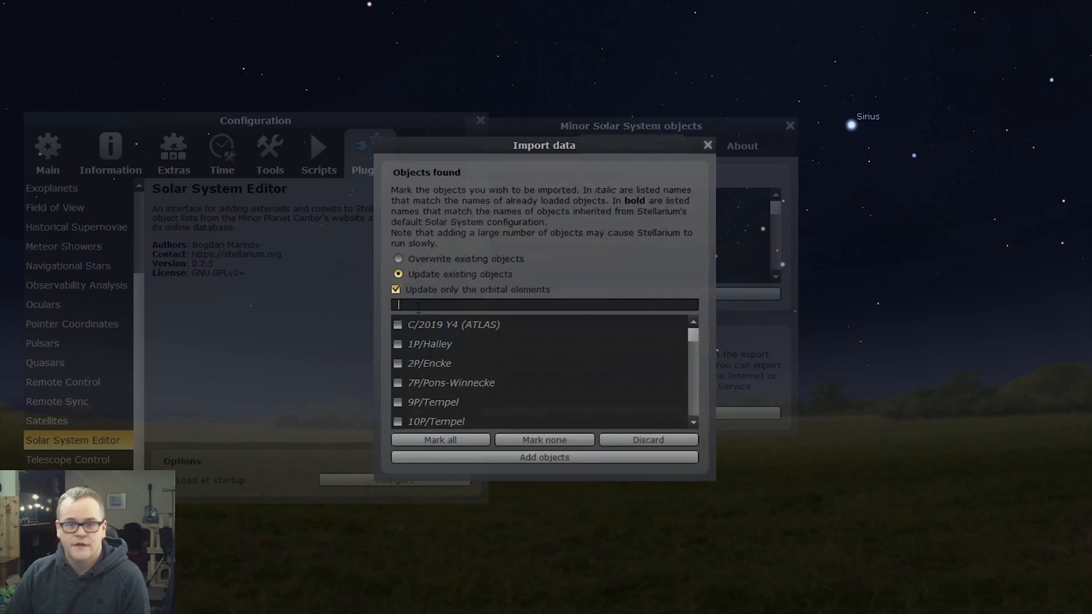
Filter by 'C/2019', mark C/2019 Y4 (ATLAS) and add it to Stellarium's objects
type("C/")
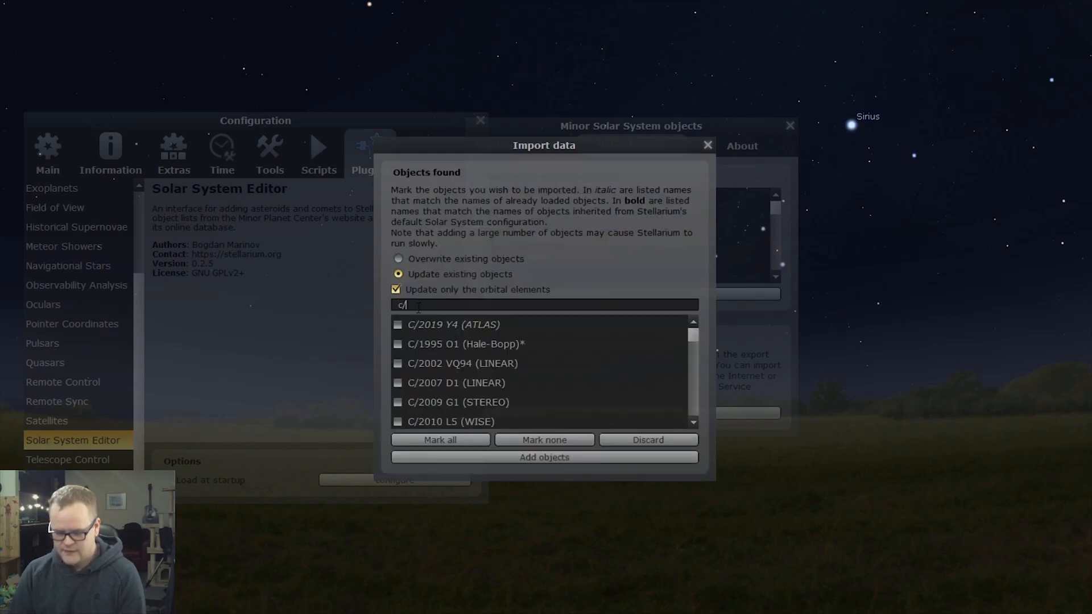
type("2019")
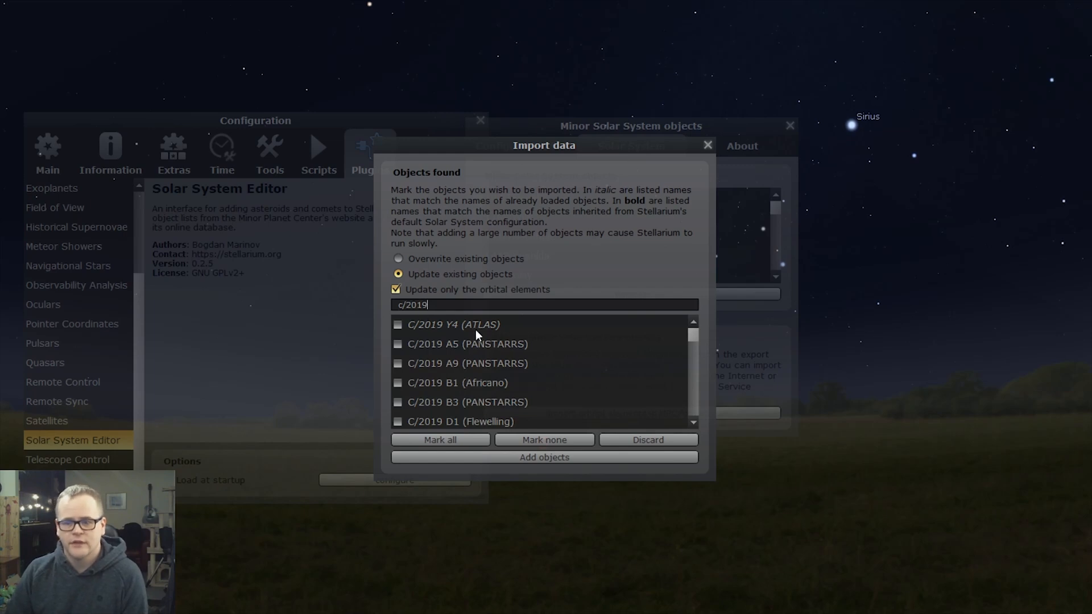
left_click(398, 324)
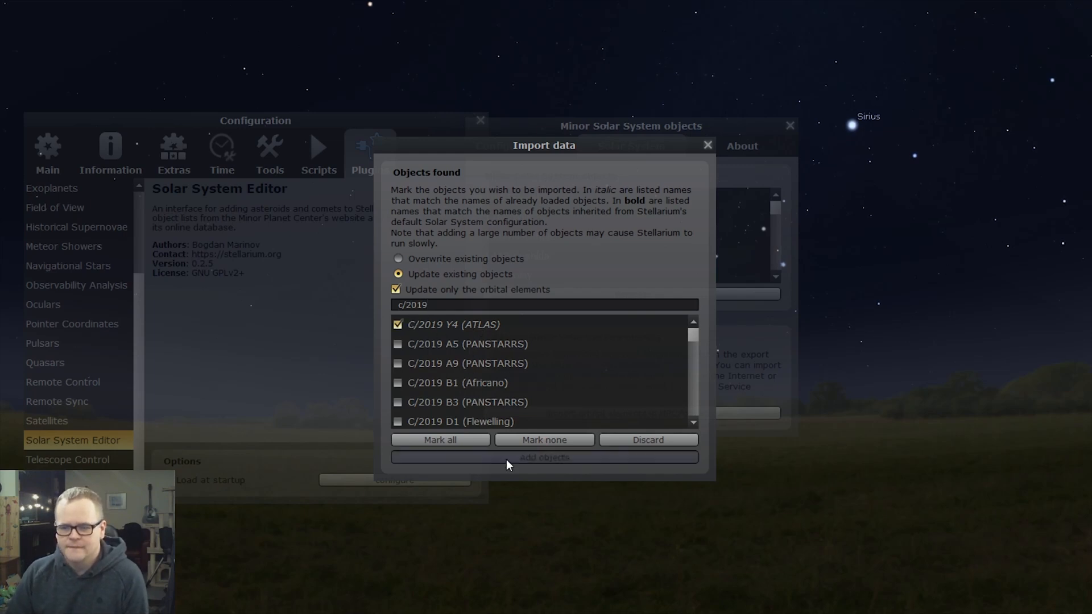
left_click(543, 458)
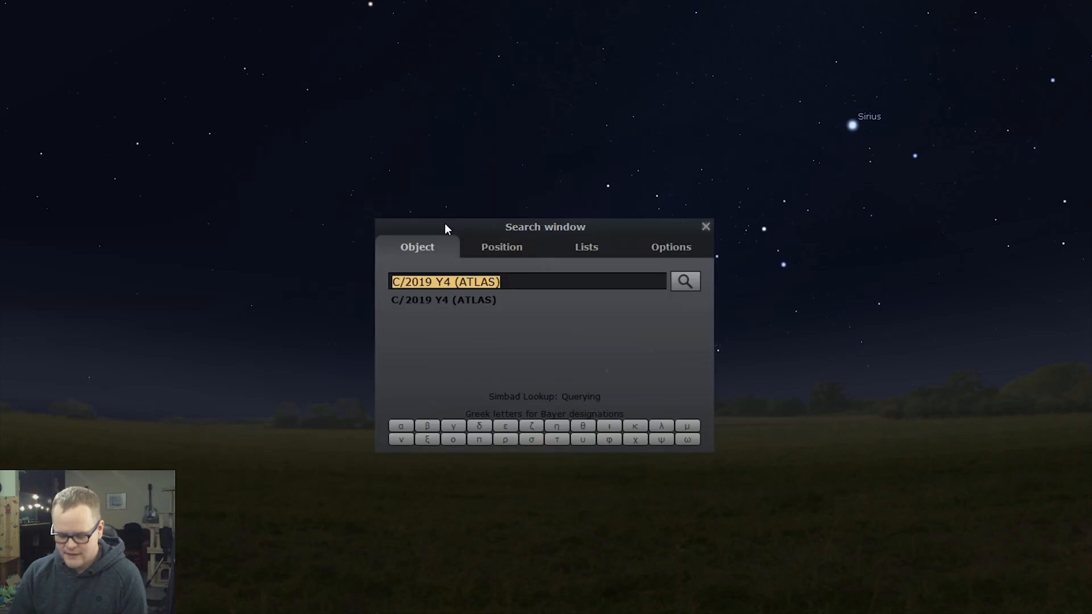
Search 'c/20' so the object search matches C/2019 Y4 (ATLAS)
type("c/20")
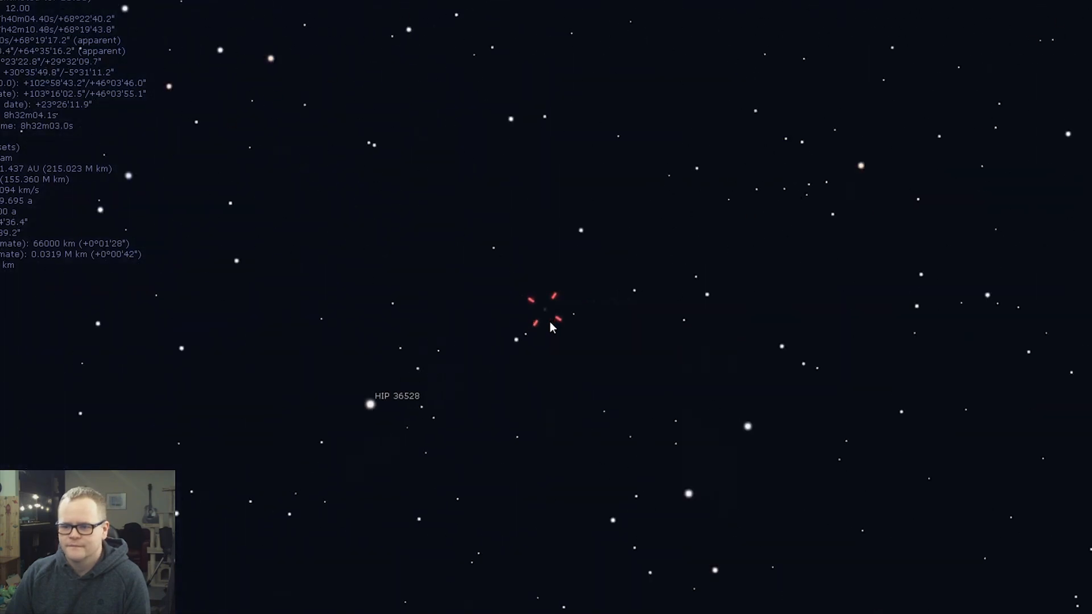
Select comet C/2019 Y4 (ATLAS) in the sky to show its label and details
left_click(545, 310)
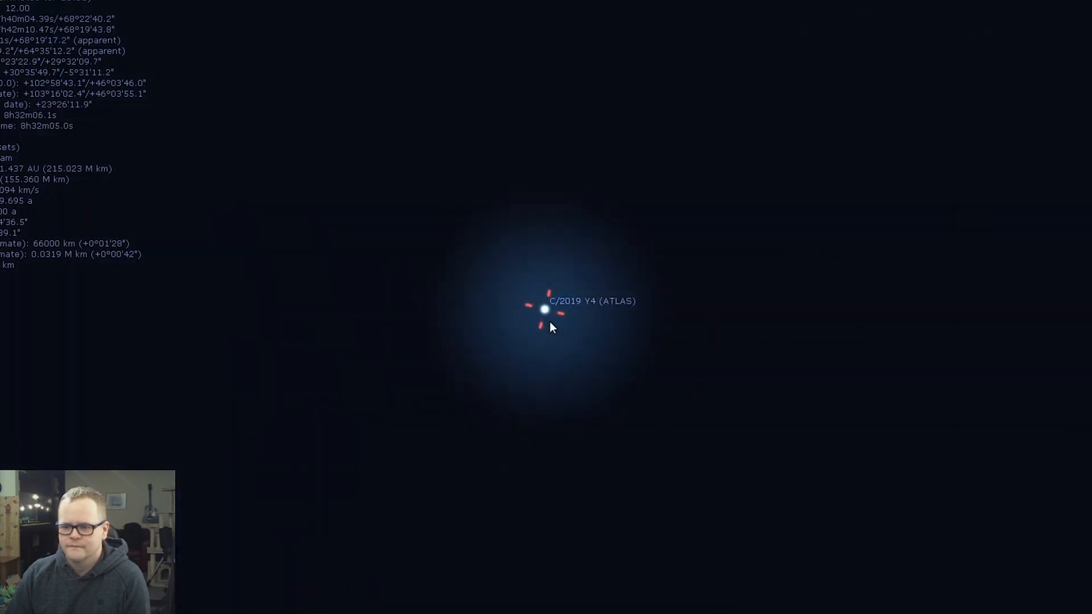